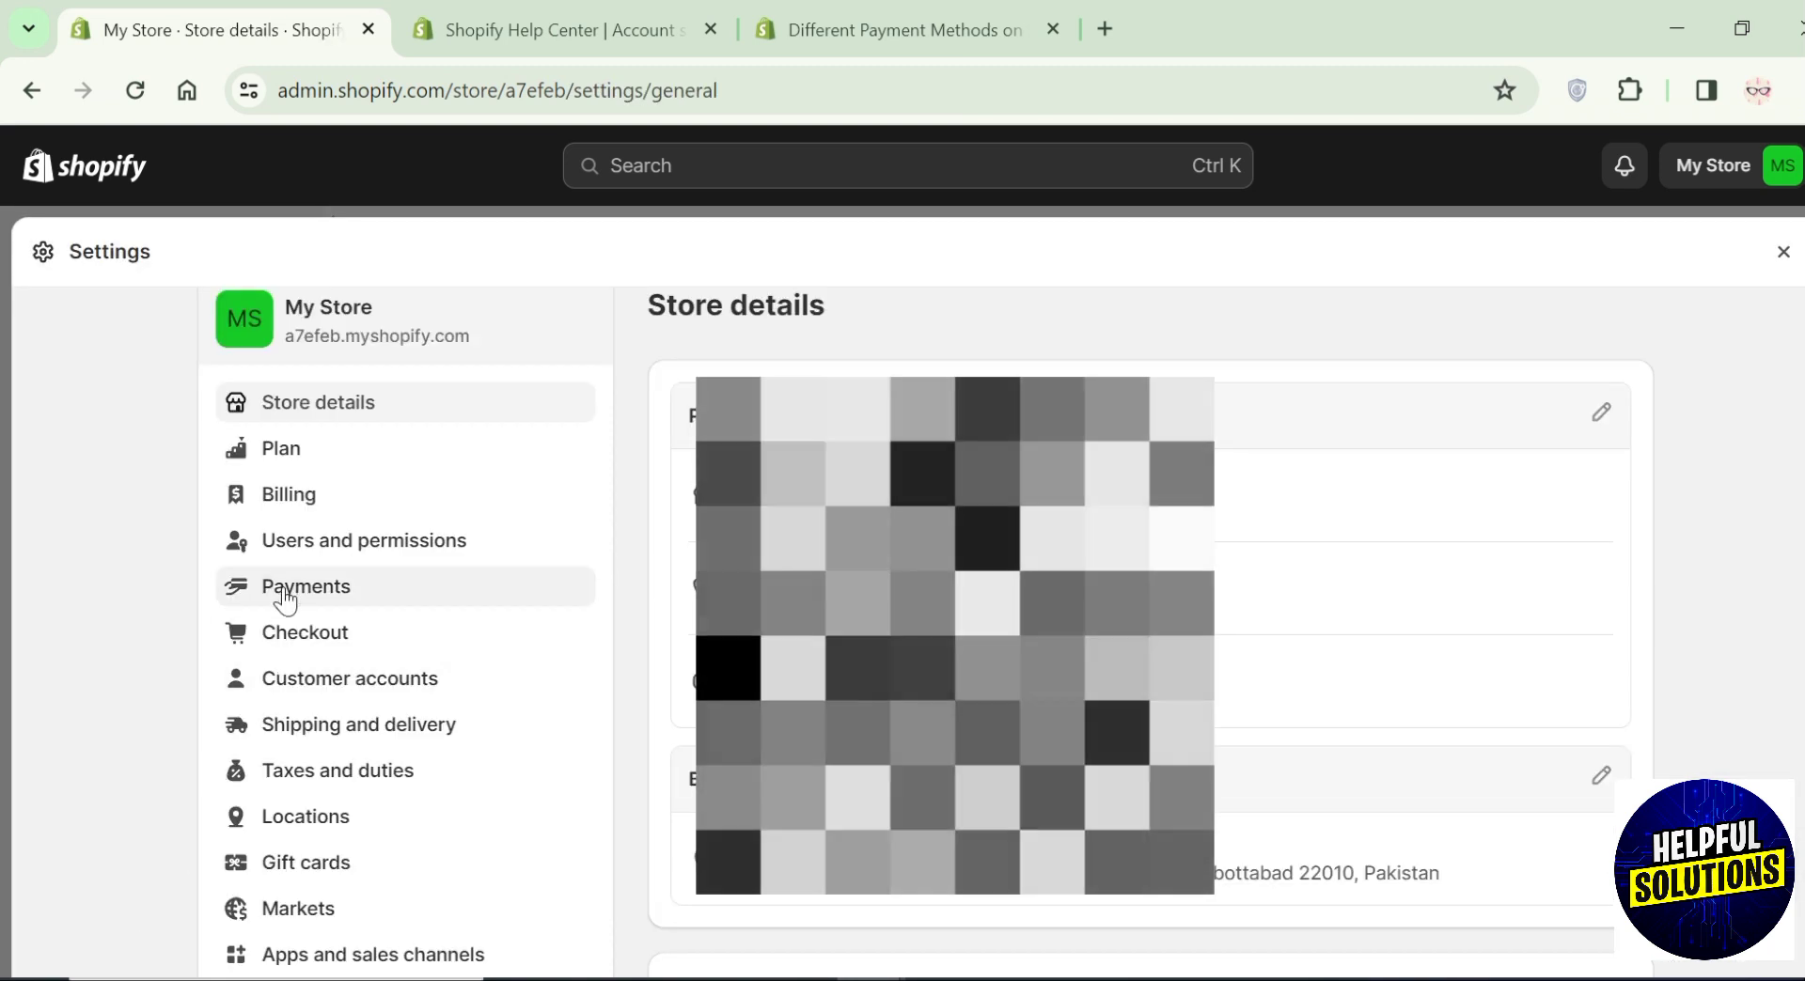
Show the addable manual payment methods (Bank Deposit, COD, Zelle) in Payments settings
{"action": "left_click", "coordinate": [304, 587]}
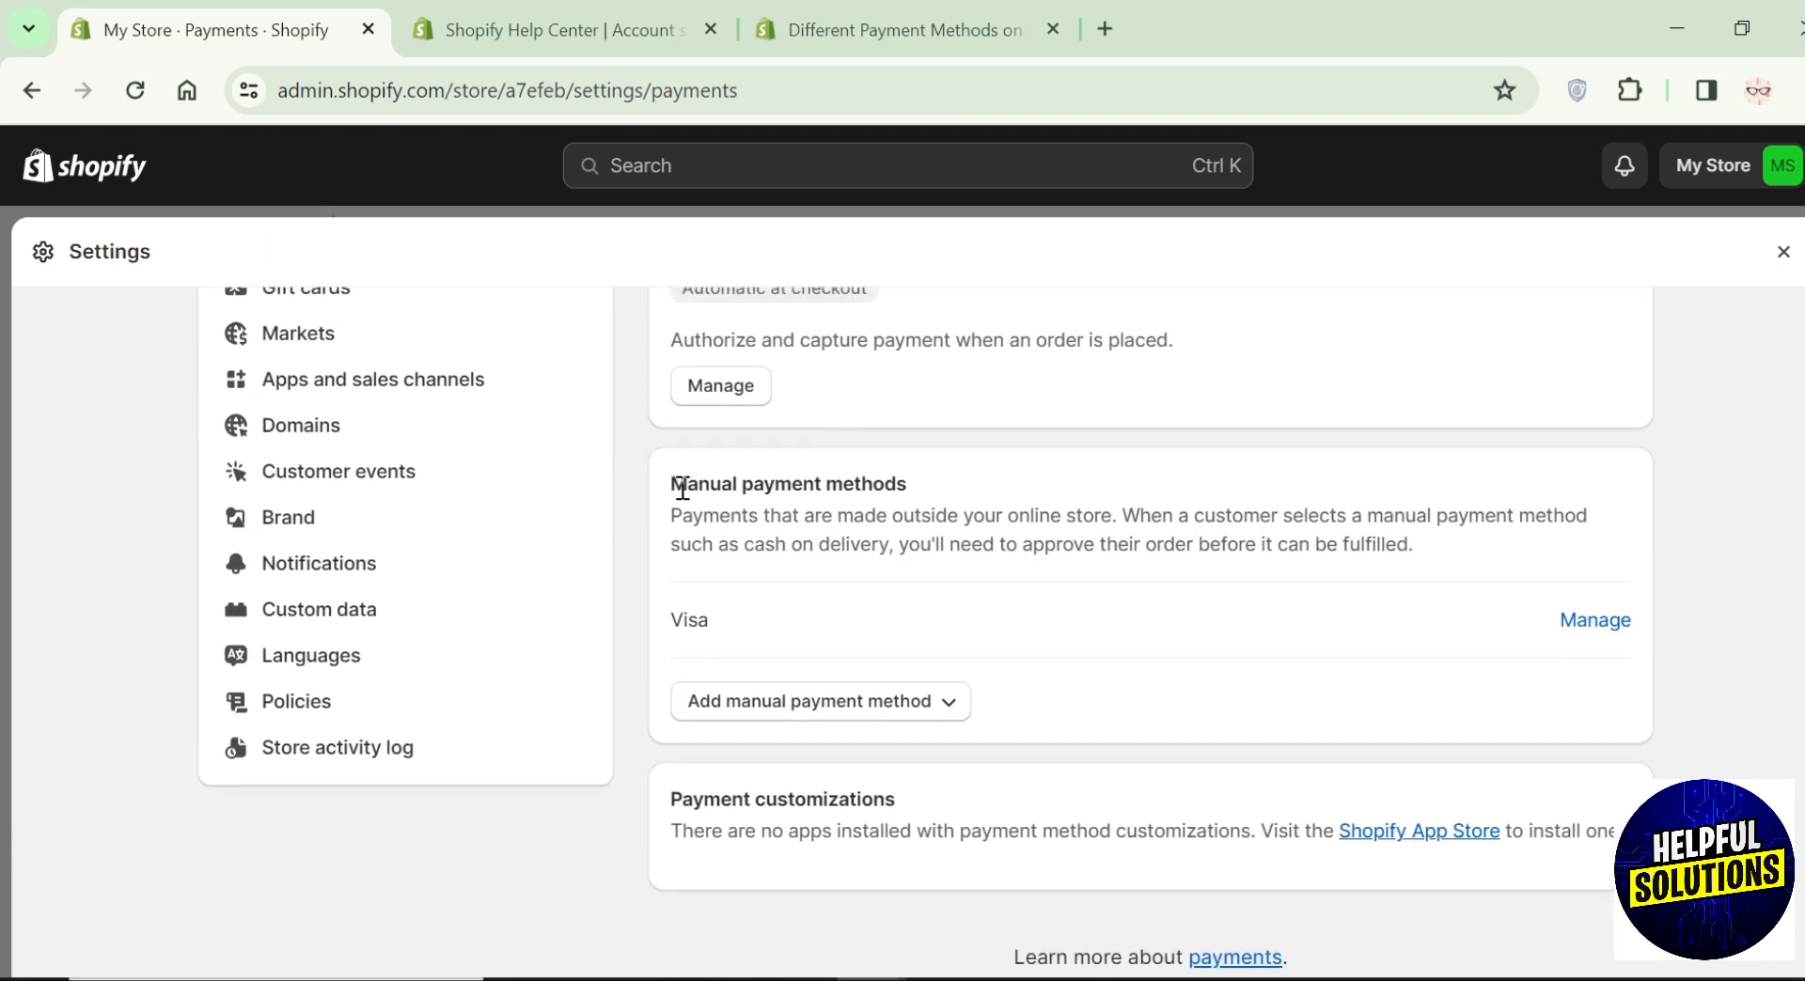
{"action": "mouse_move", "coordinate": [915, 707]}
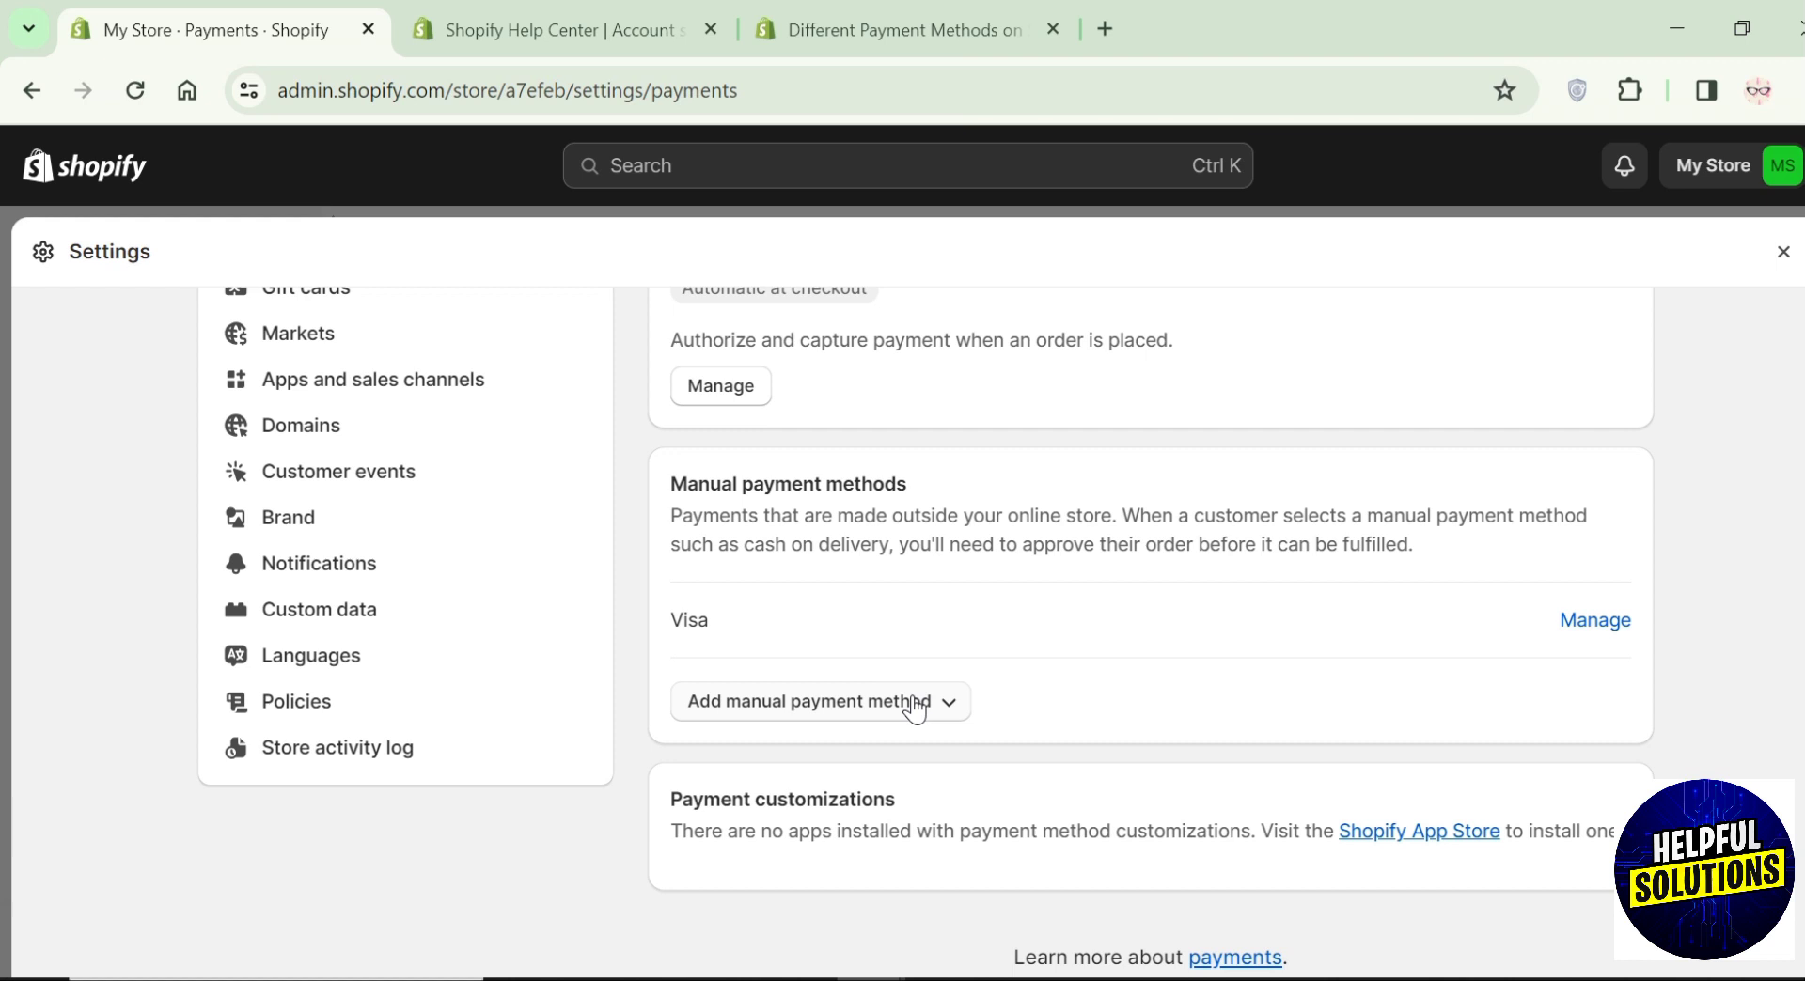
{"action": "left_click", "coordinate": [818, 701]}
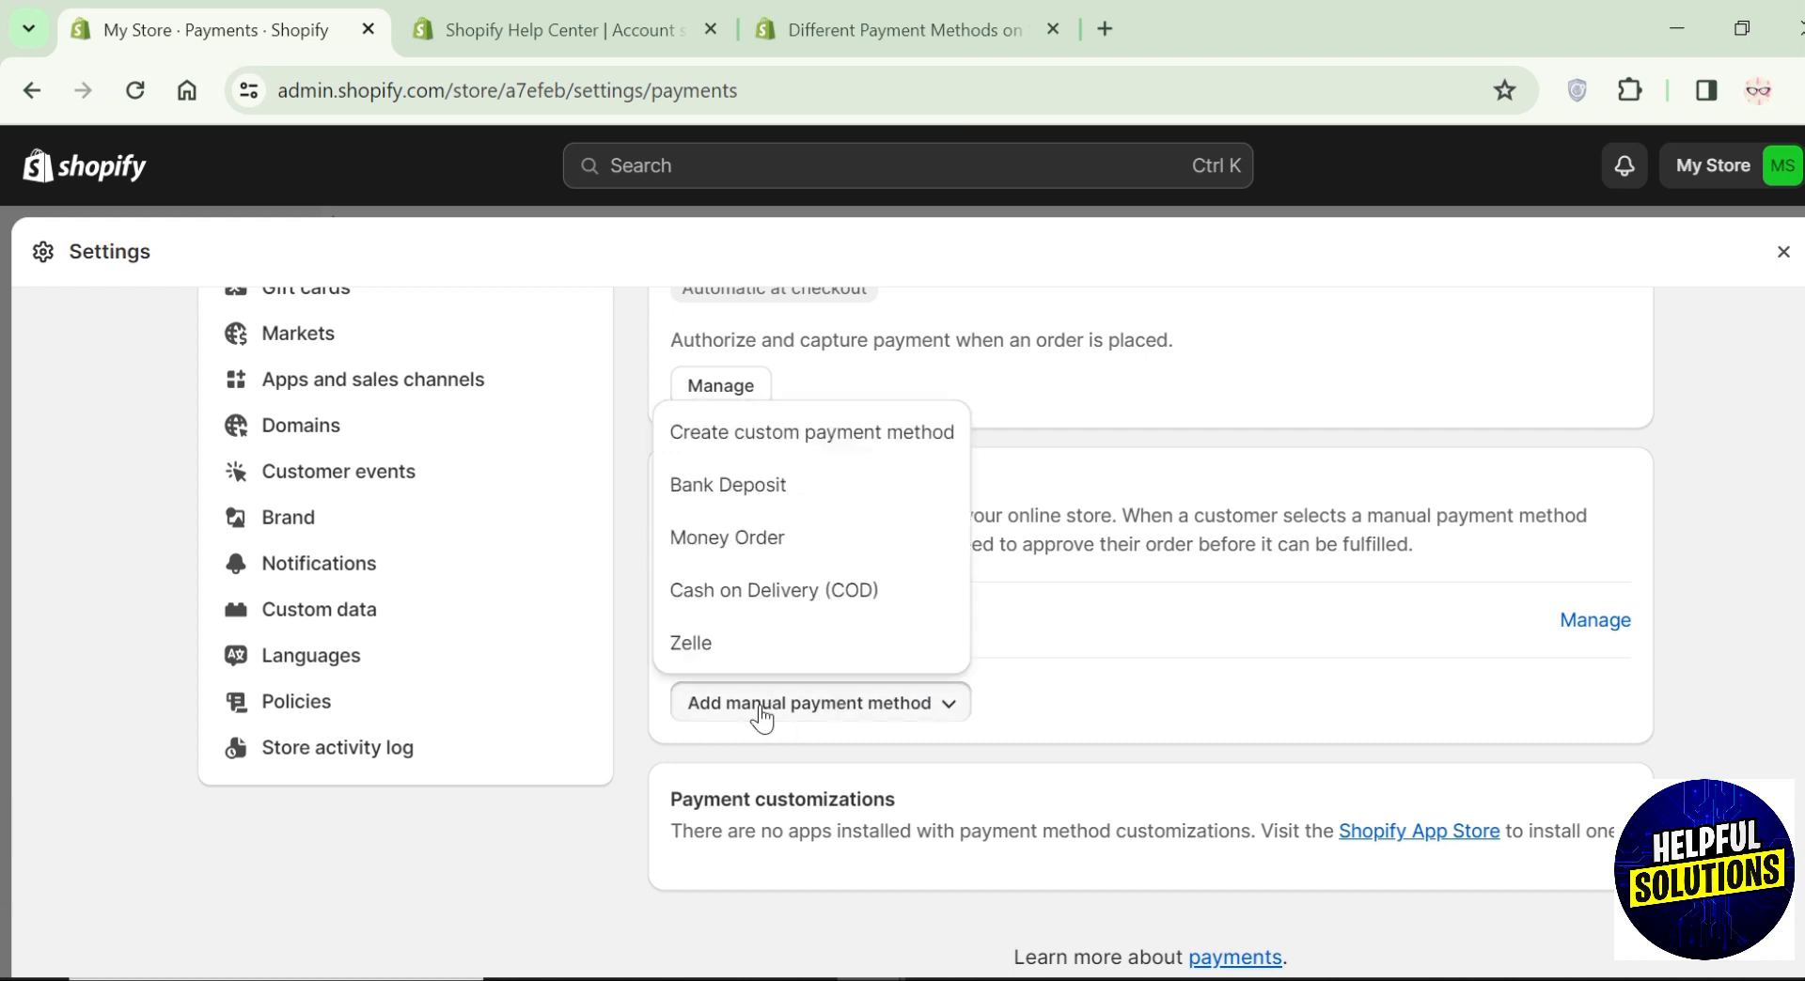
{"action": "mouse_move", "coordinate": [718, 600]}
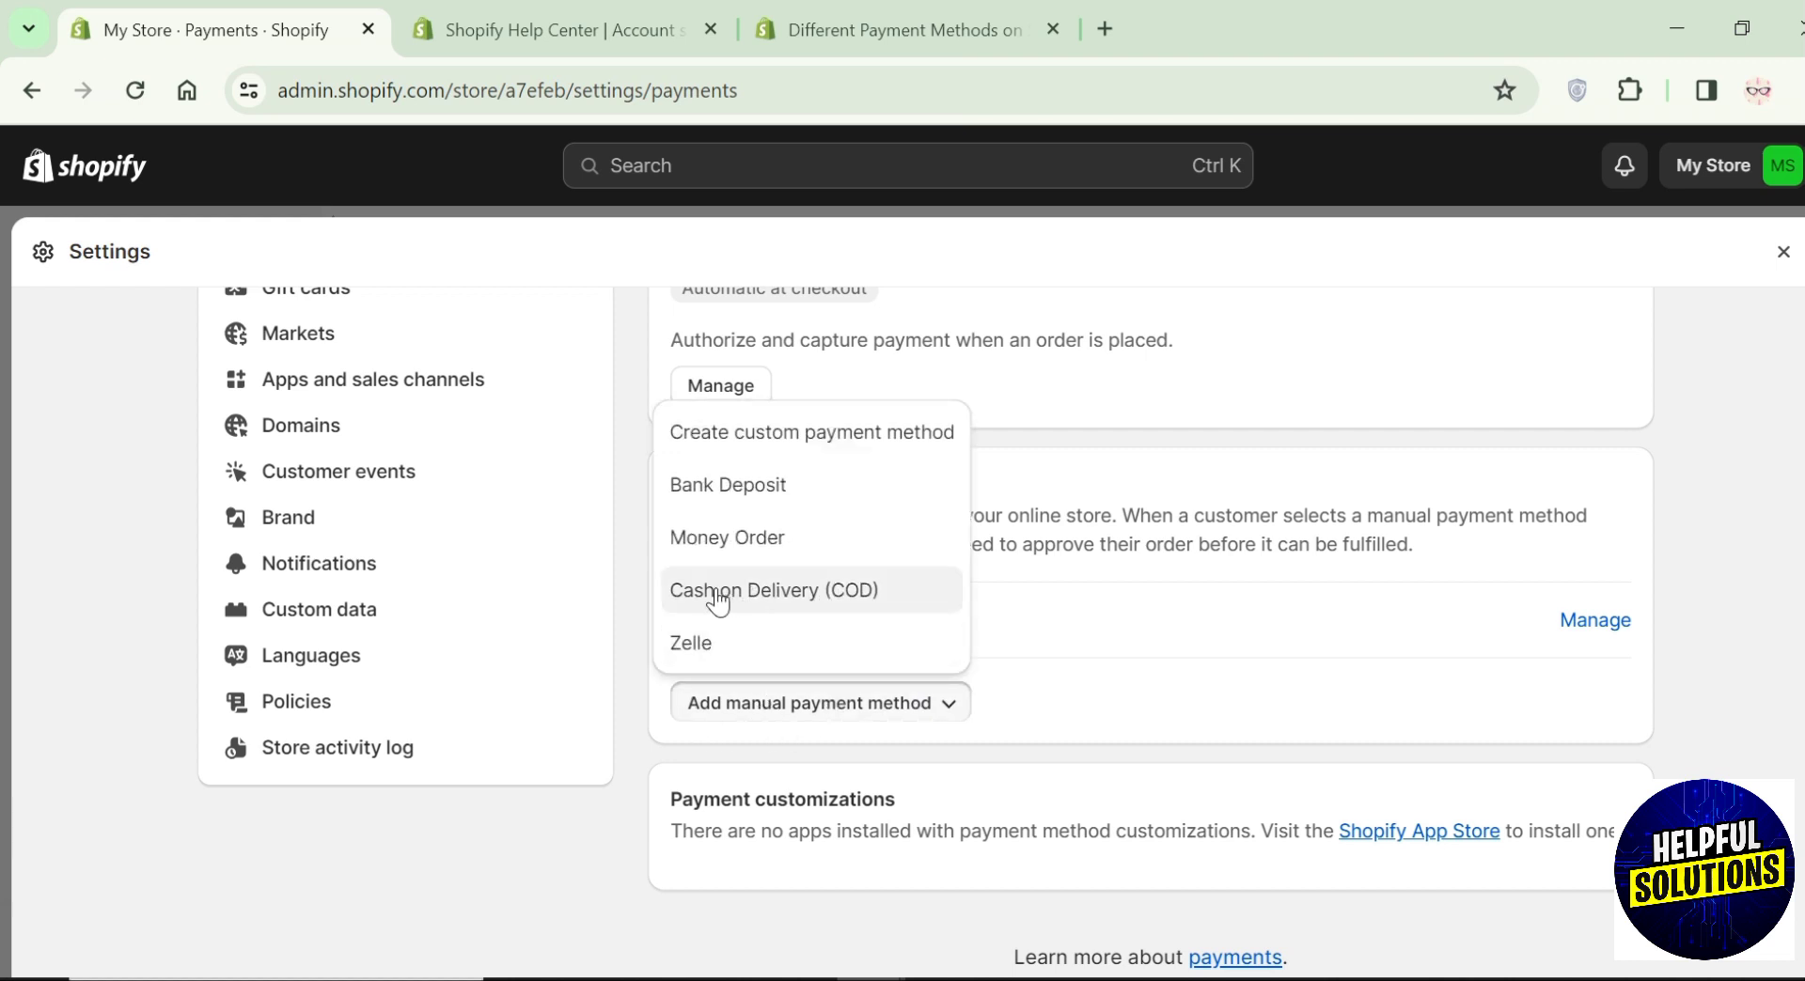
Activate Cash on Delivery (COD) with additional details 200 and payment instructions 'by hand'
{"action": "left_click", "coordinate": [773, 591]}
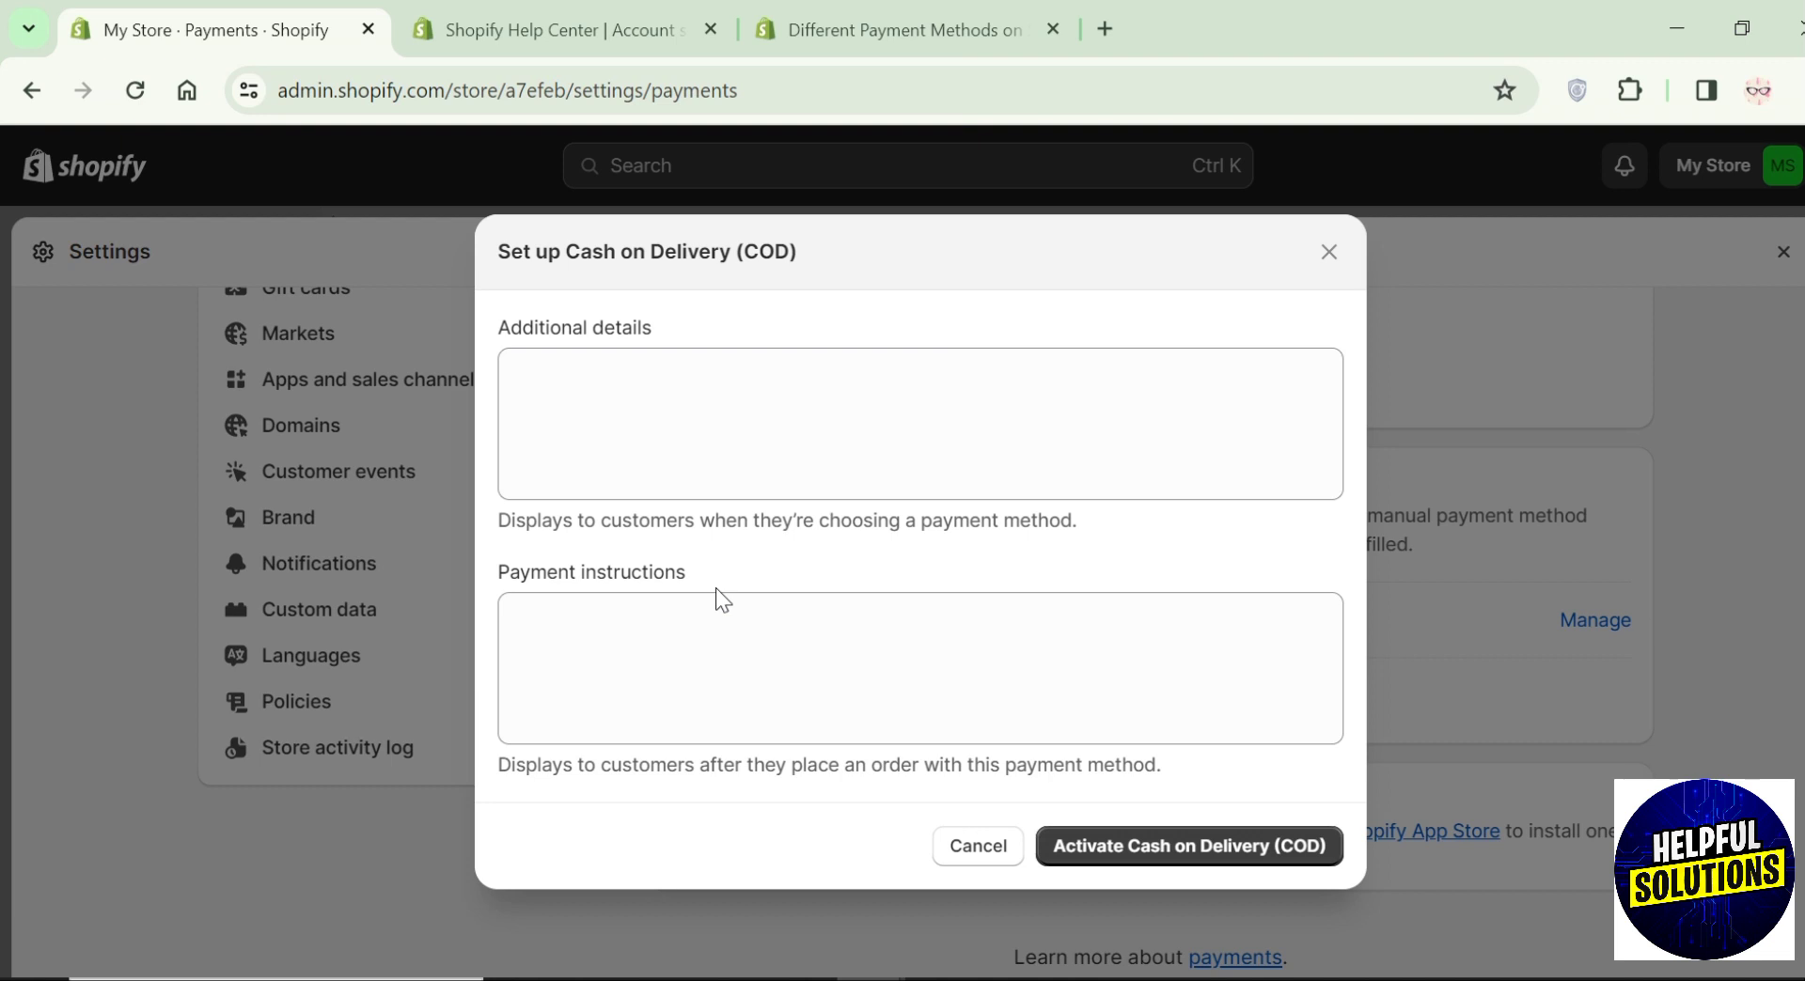
{"action": "left_click", "coordinate": [919, 423]}
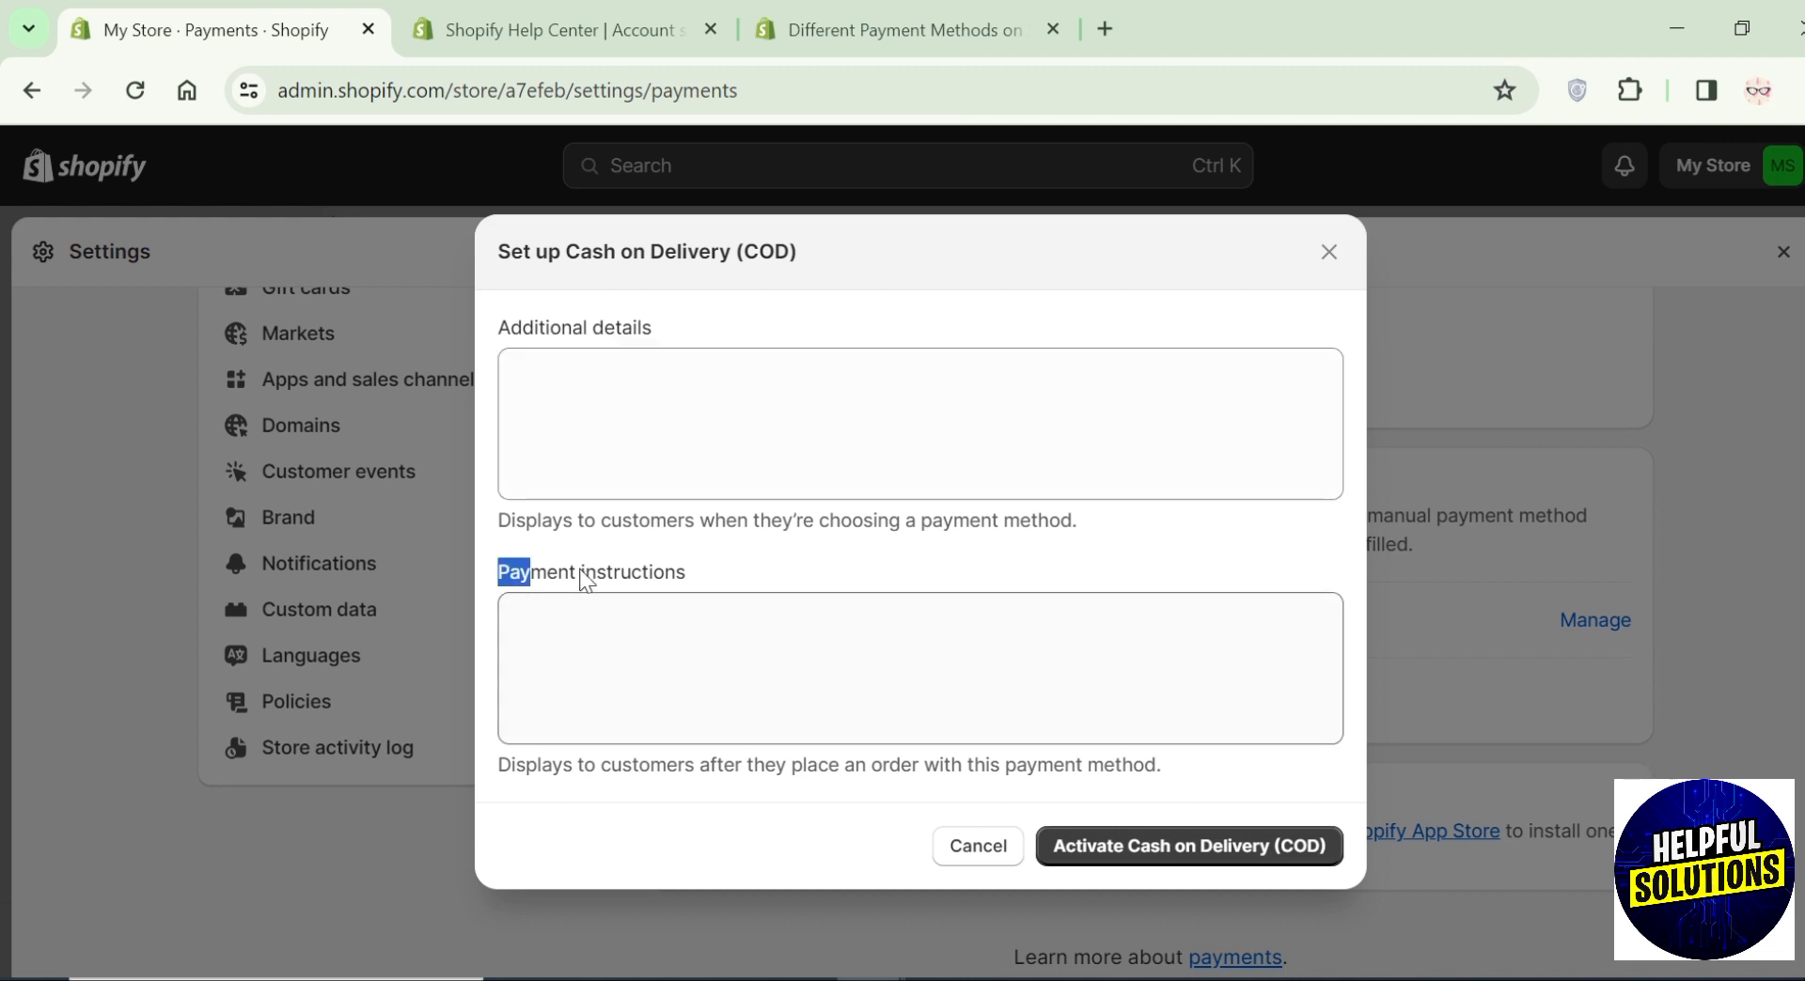
{"action": "left_click", "coordinate": [919, 667]}
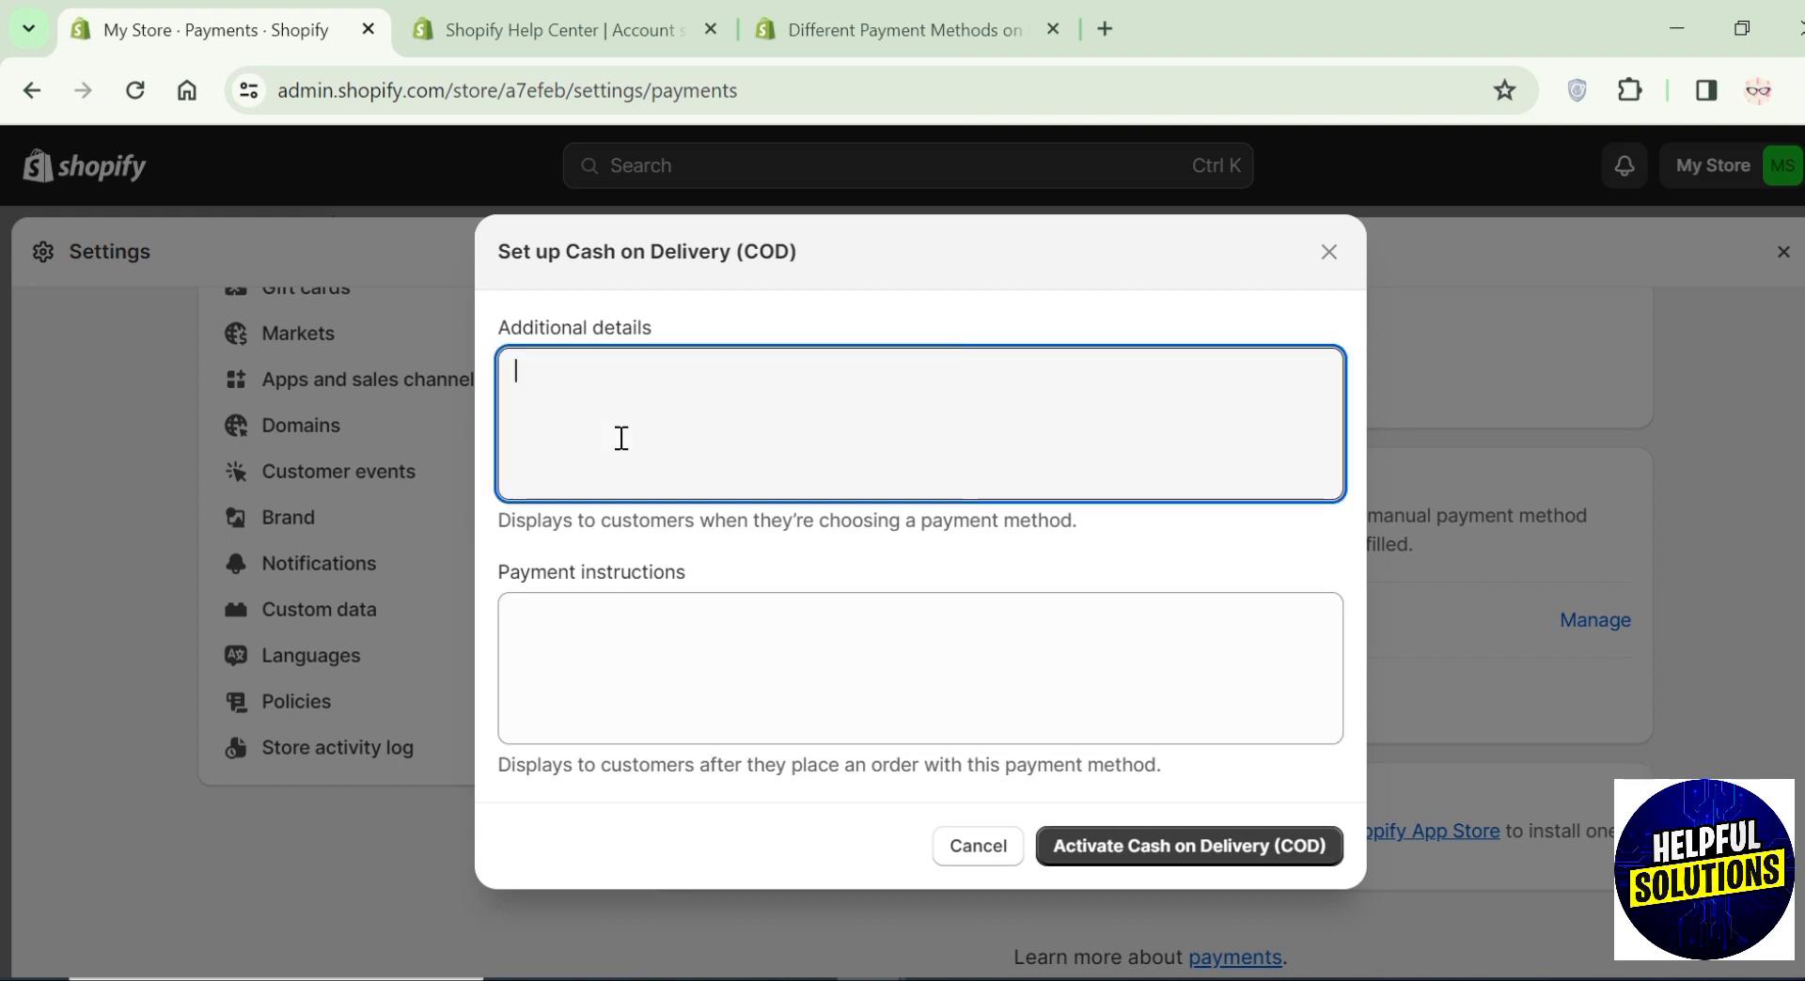
{"action": "left_click", "coordinate": [919, 670]}
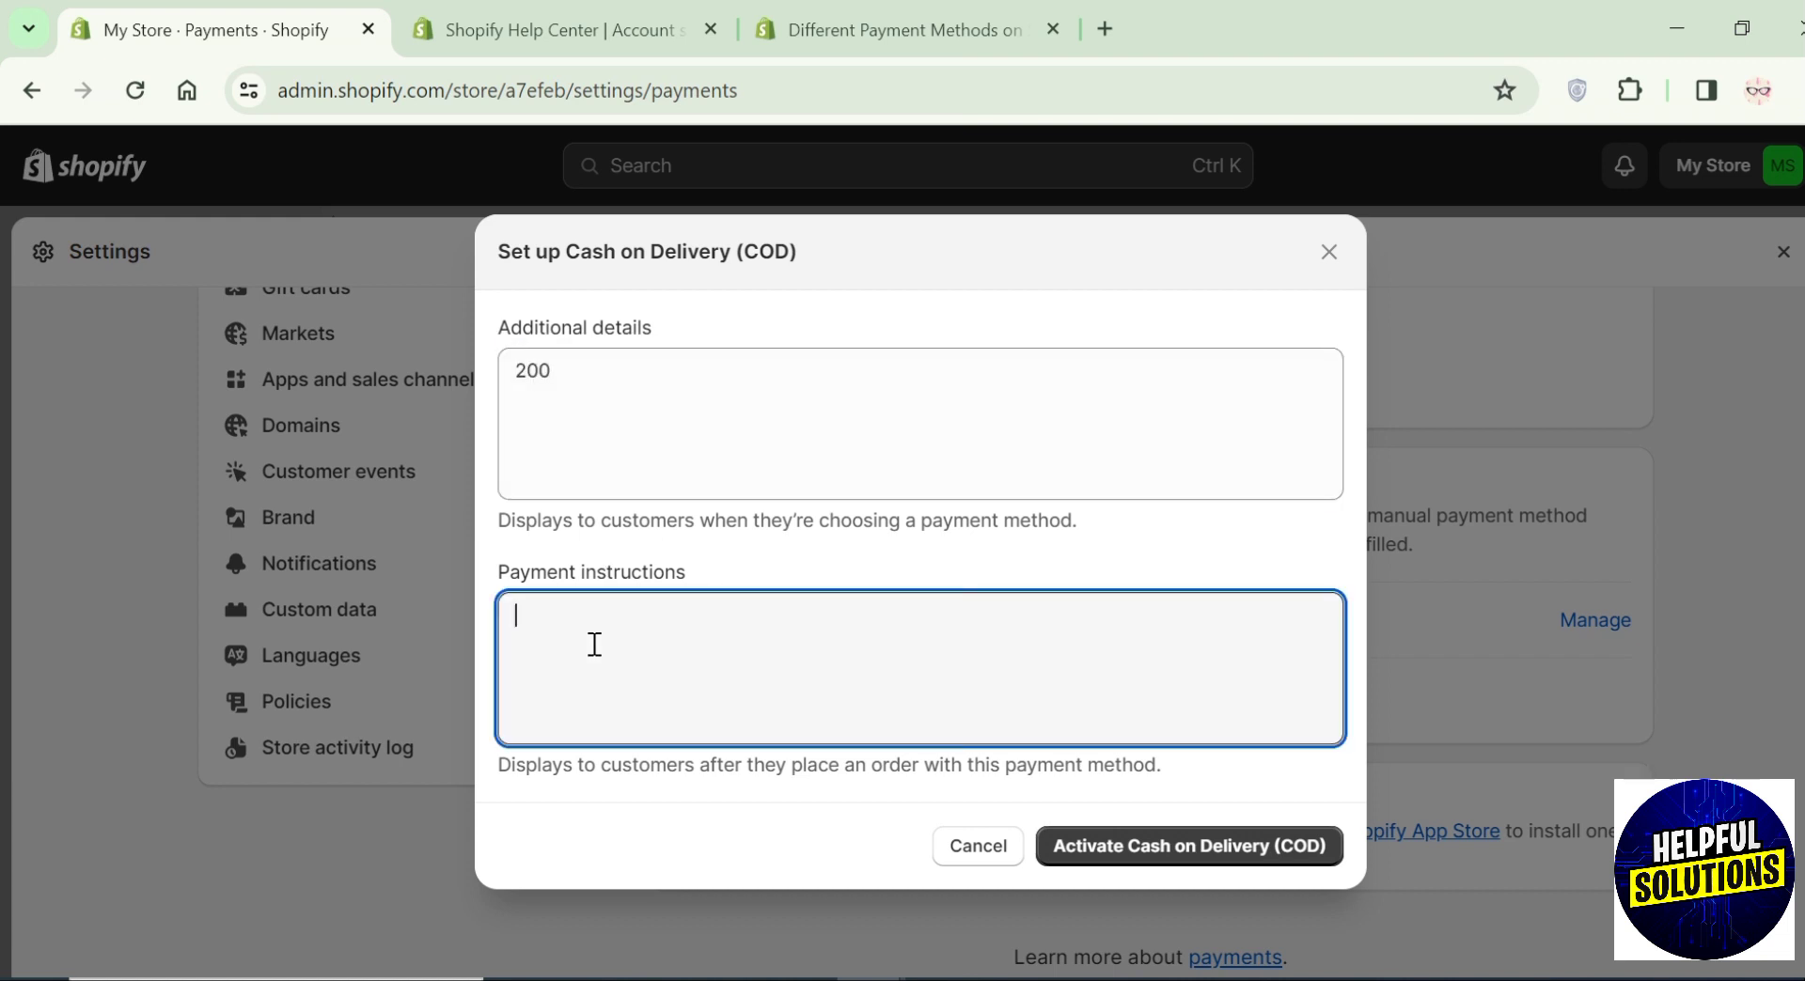
{"action": "type", "text": "by hand"}
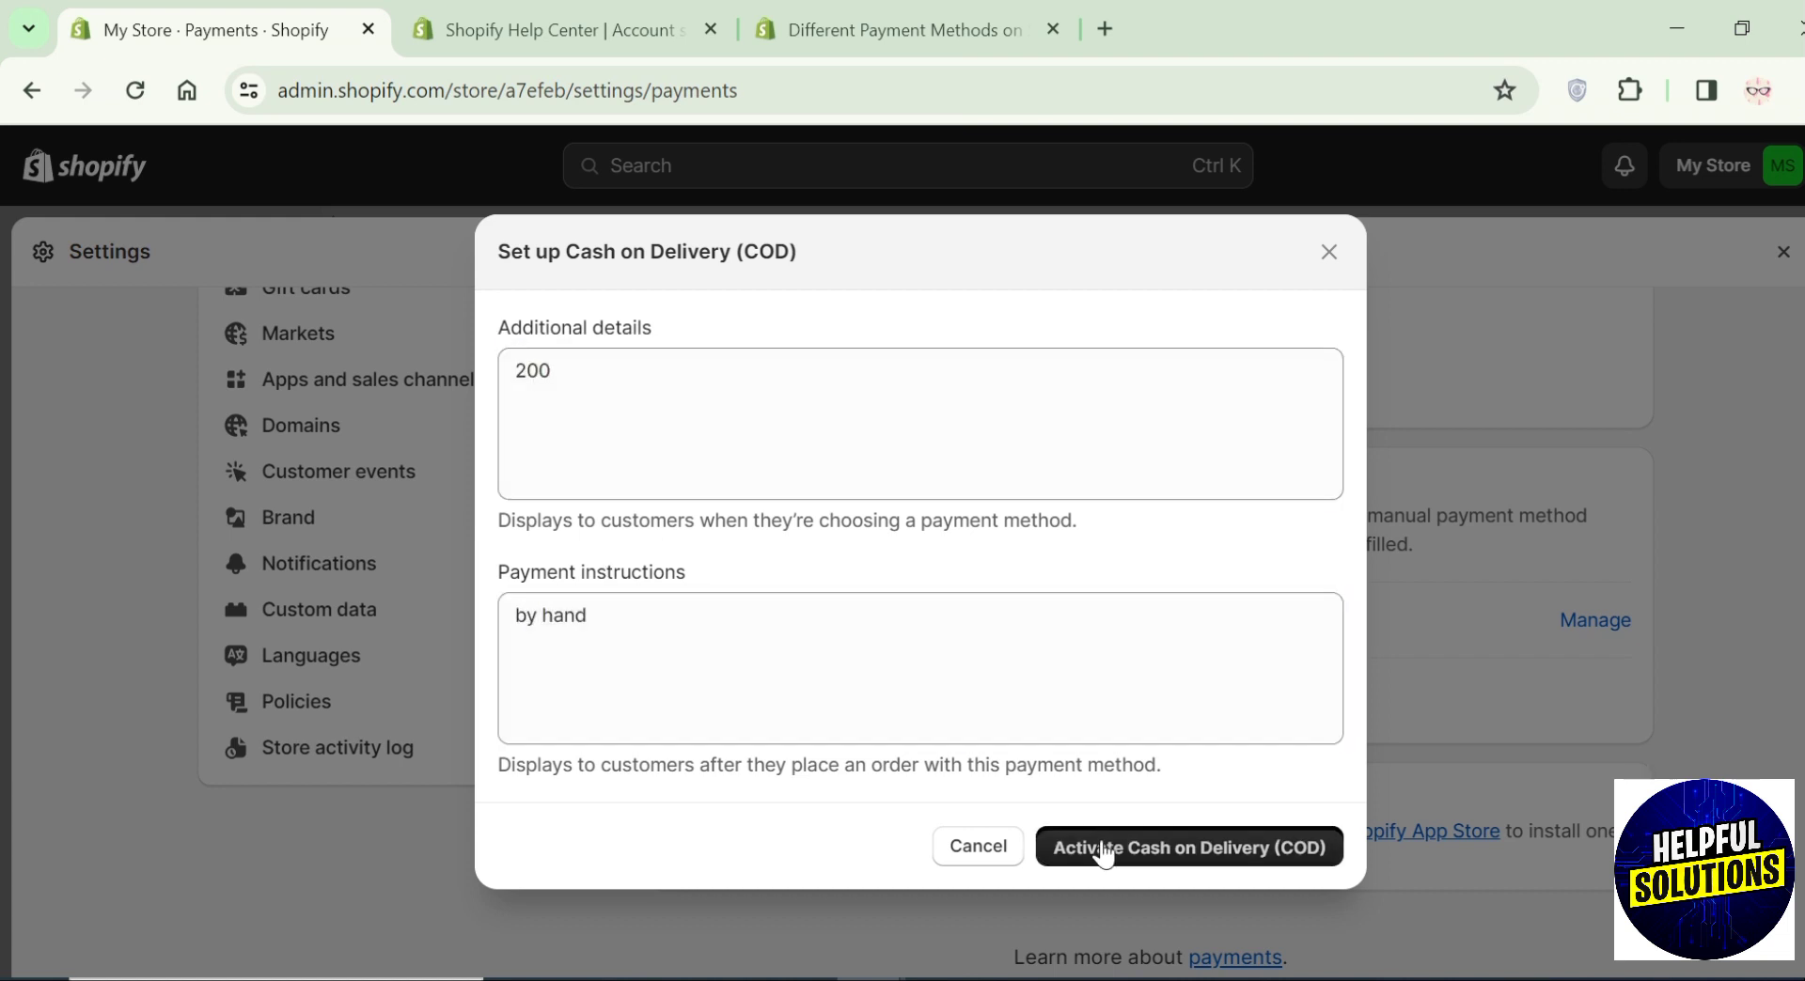
{"action": "left_click", "coordinate": [1188, 846]}
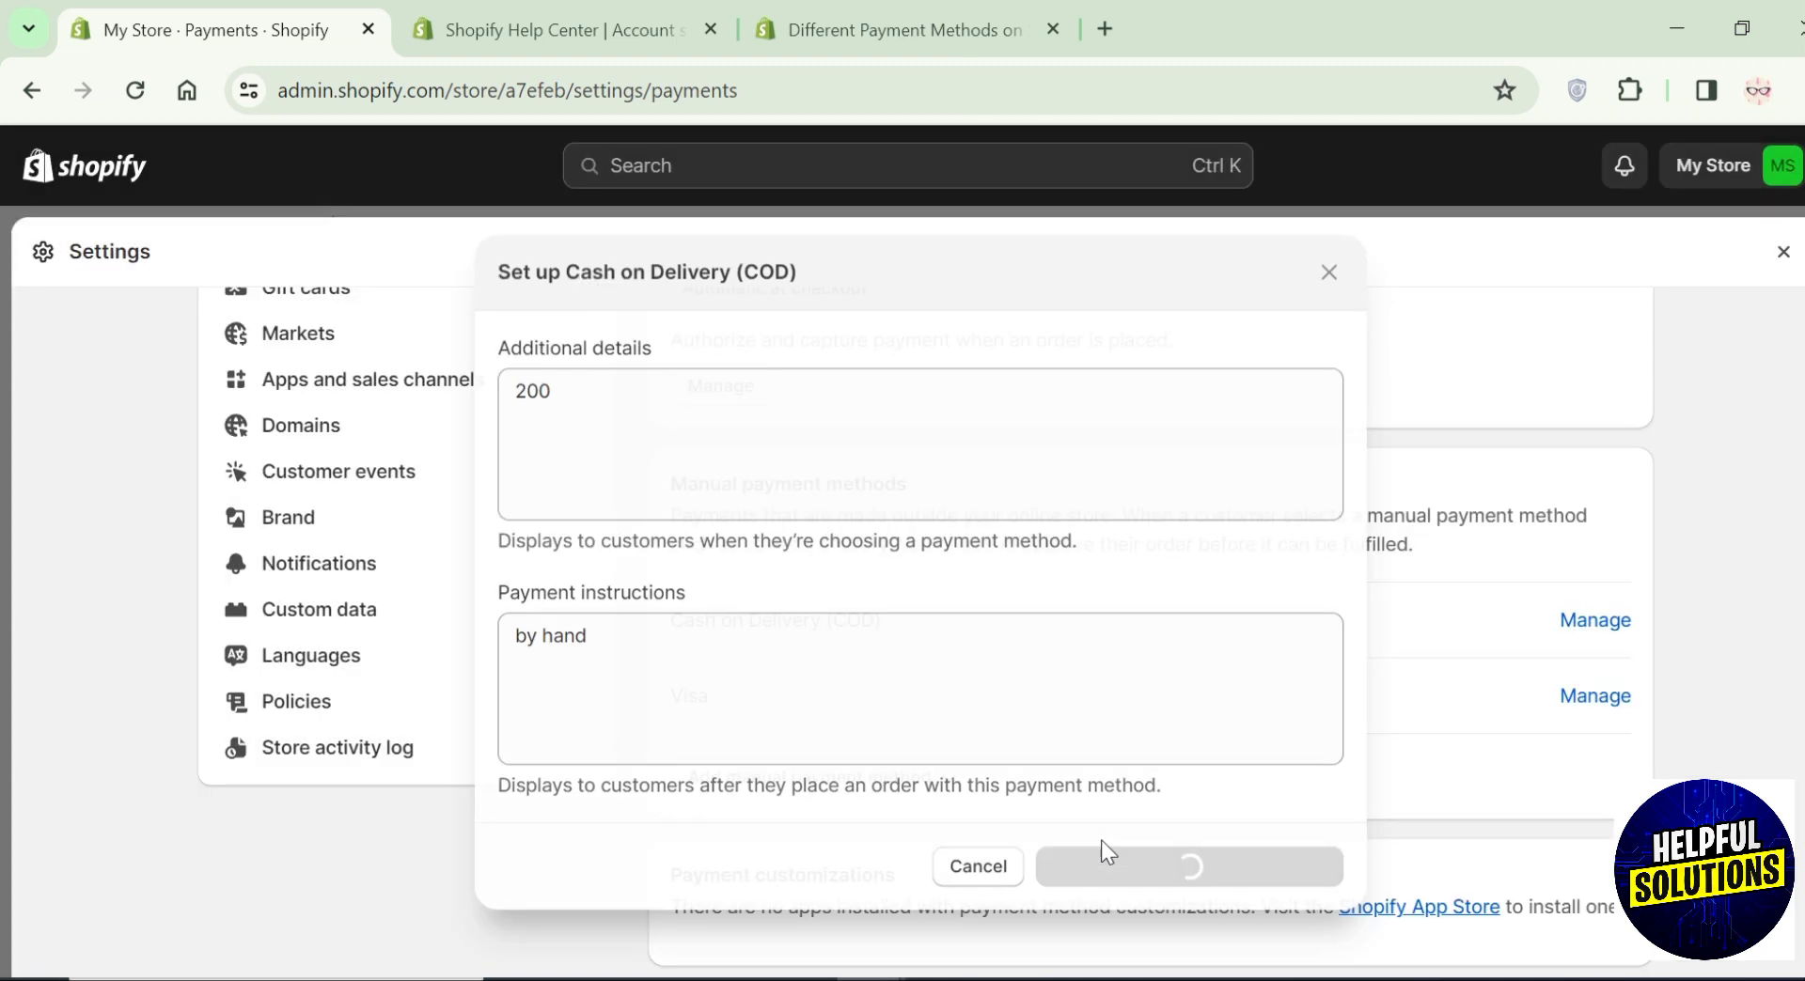
{"action": "left_click", "coordinate": [1188, 867]}
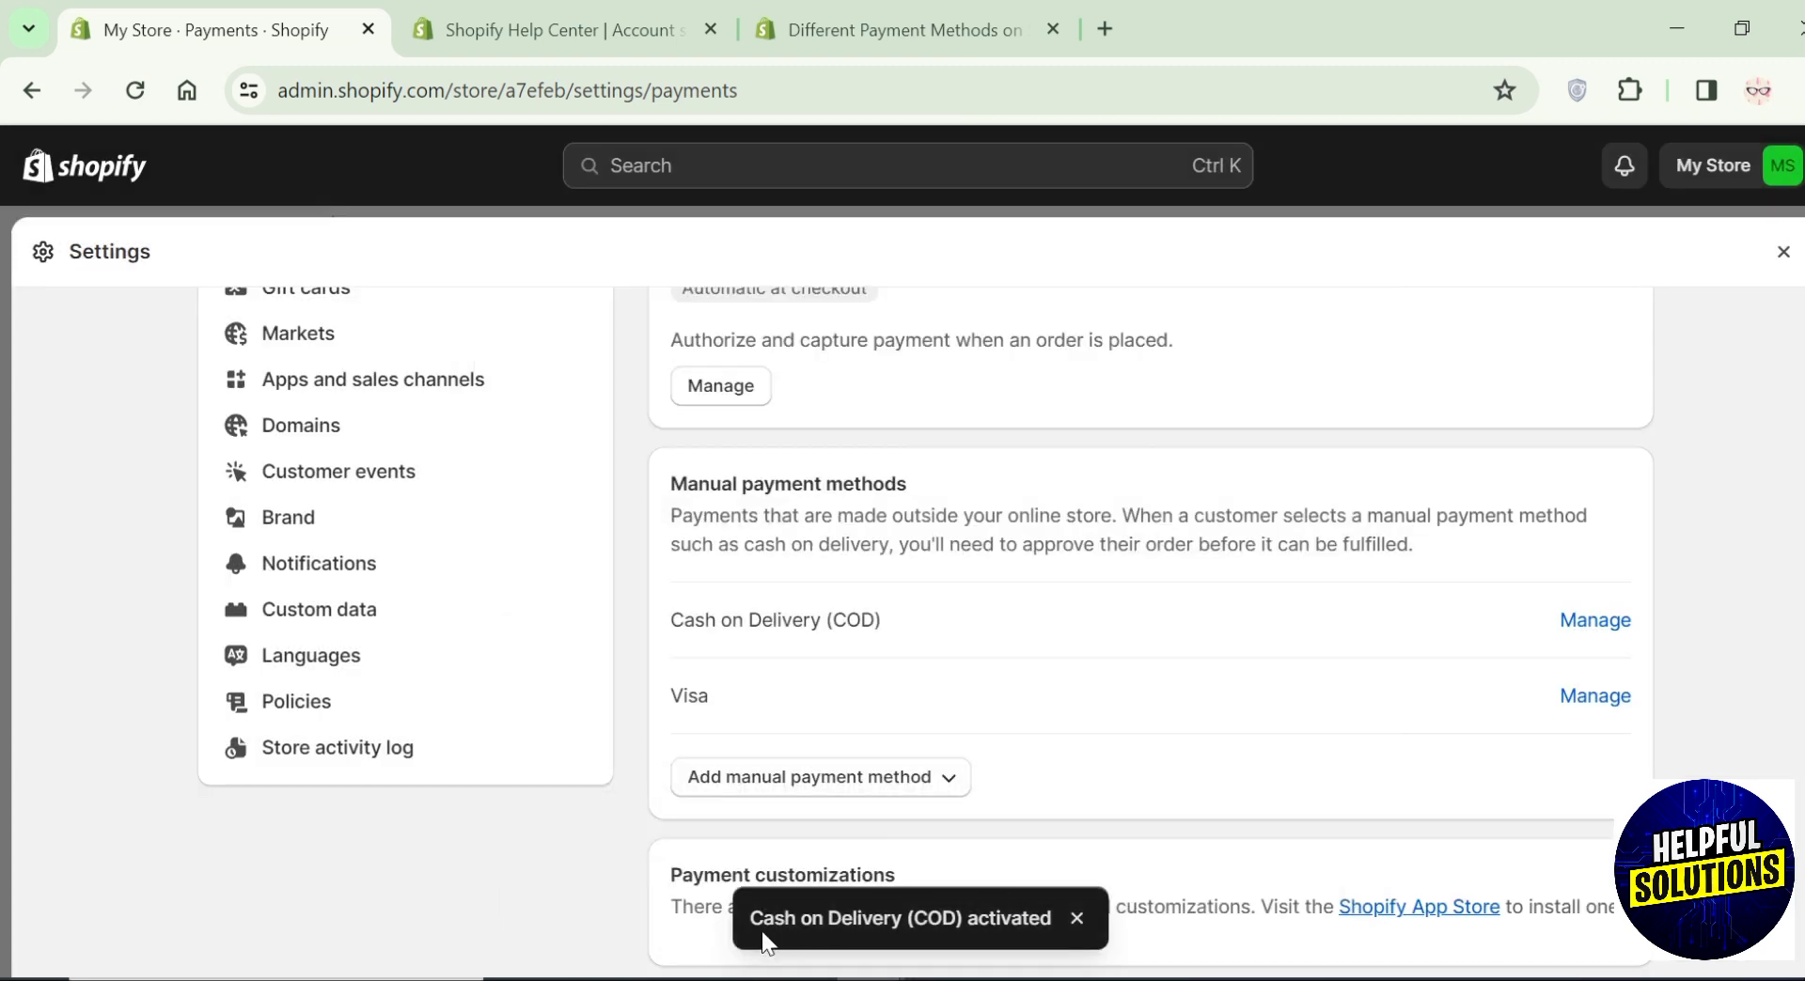